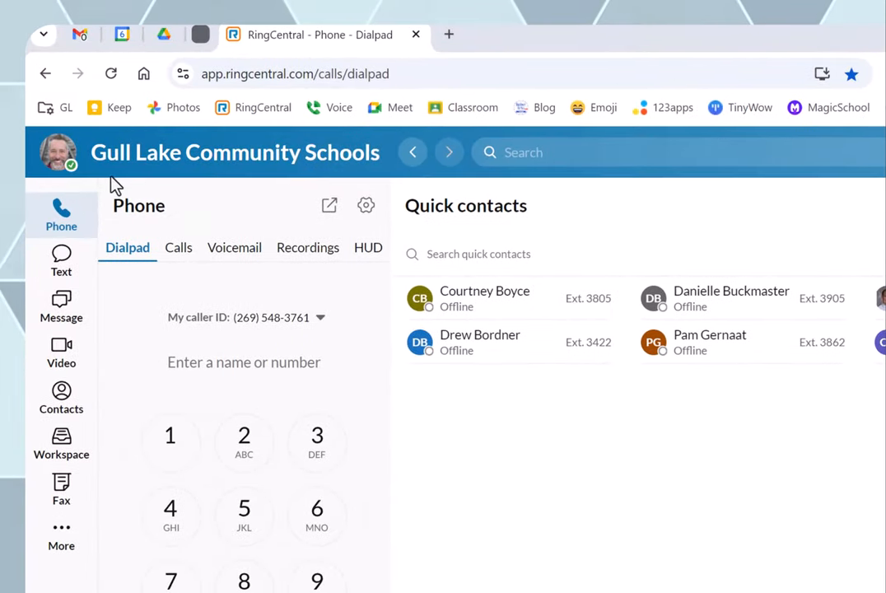
pyautogui.moveTo(66, 260)
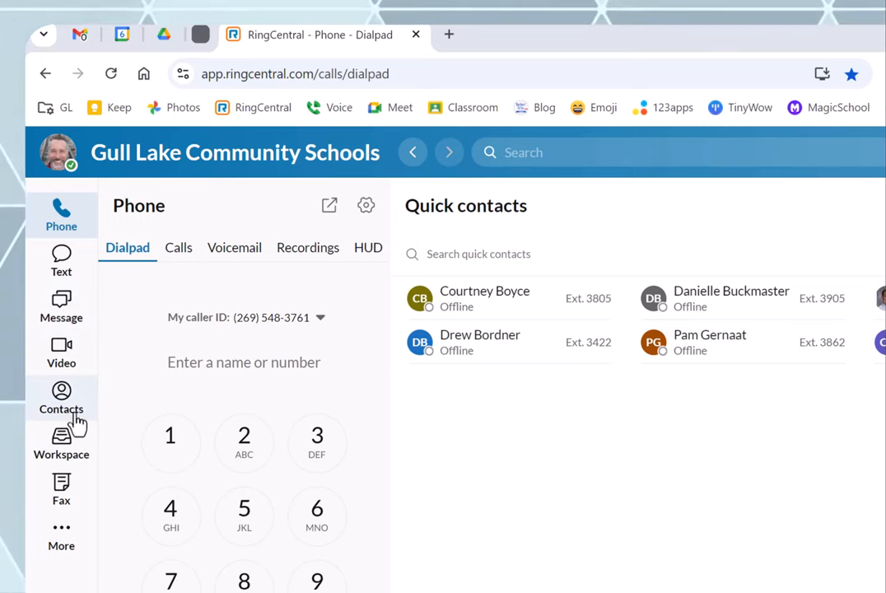
pyautogui.moveTo(27, 454)
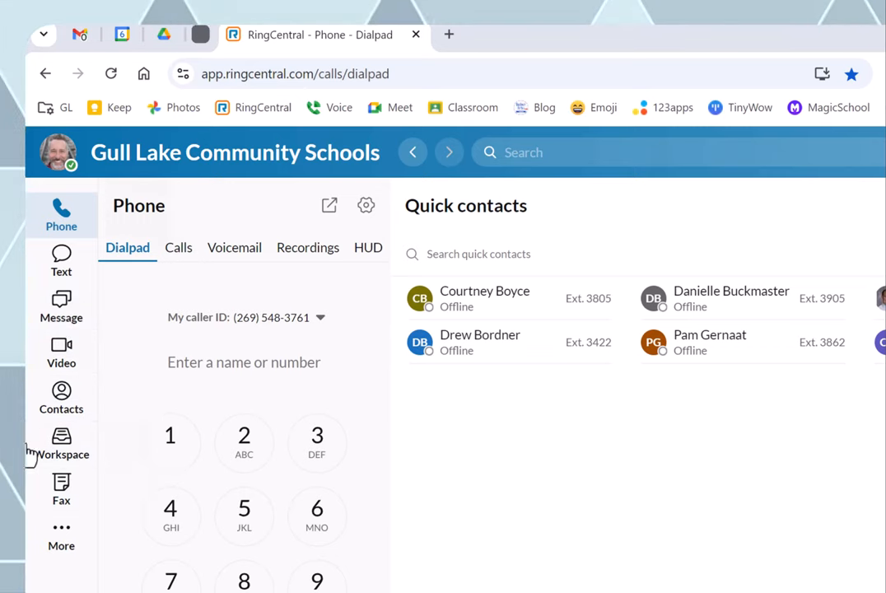
pyautogui.moveTo(72, 553)
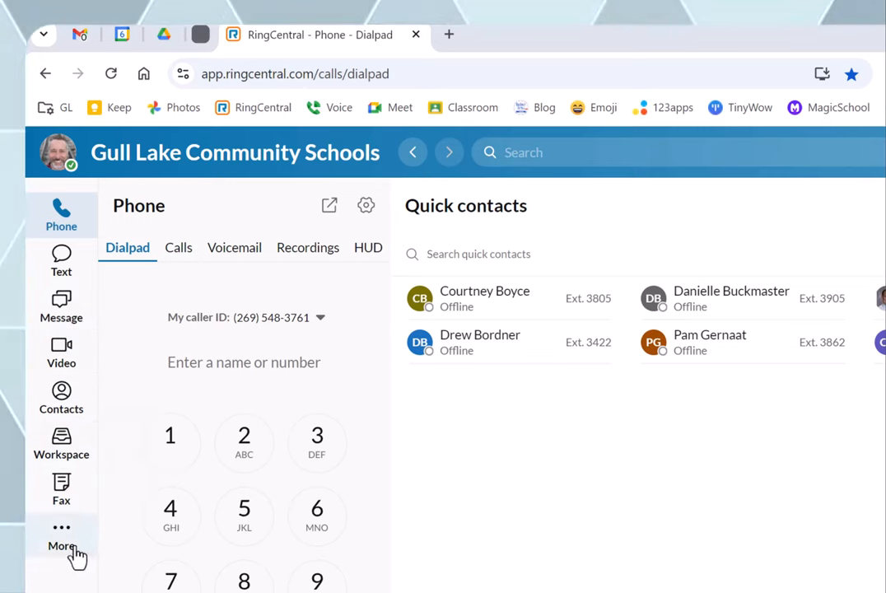
# - Switch from the phone dialpad to the Fax section via More
pyautogui.click(61, 530)
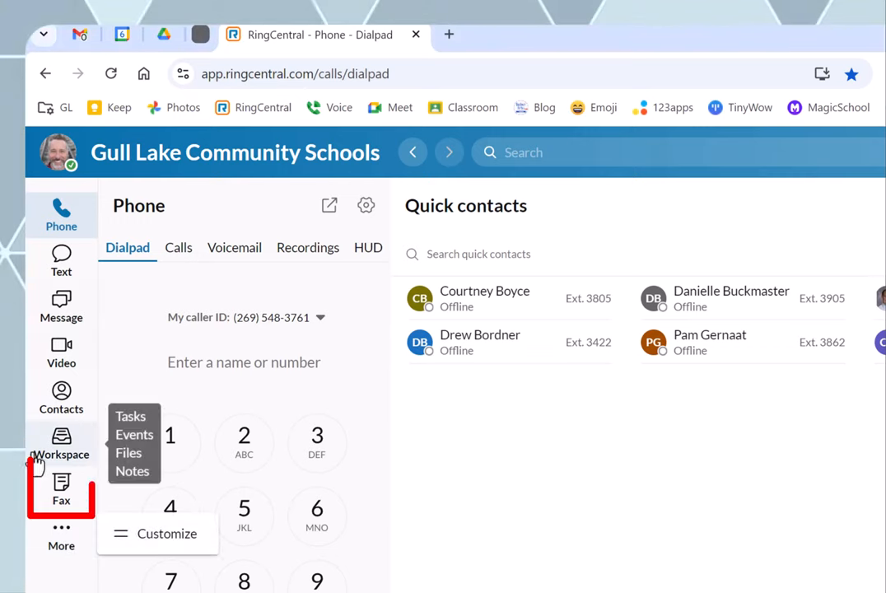
pyautogui.moveTo(80, 507)
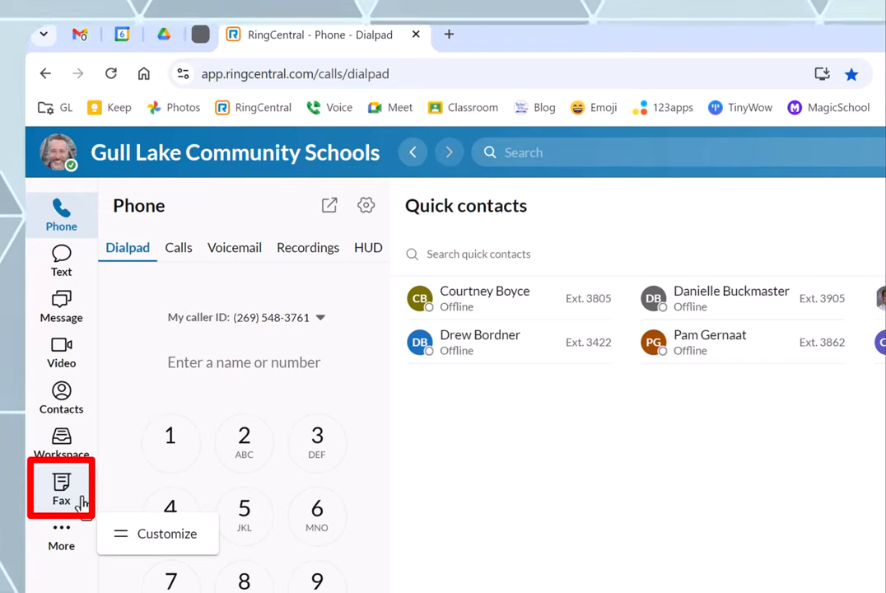
pyautogui.click(61, 497)
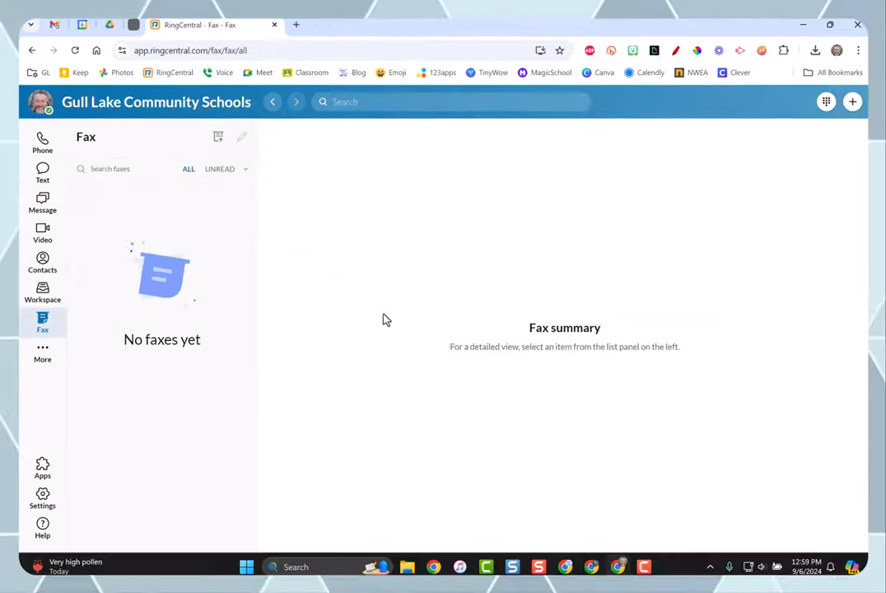
pyautogui.moveTo(344, 415)
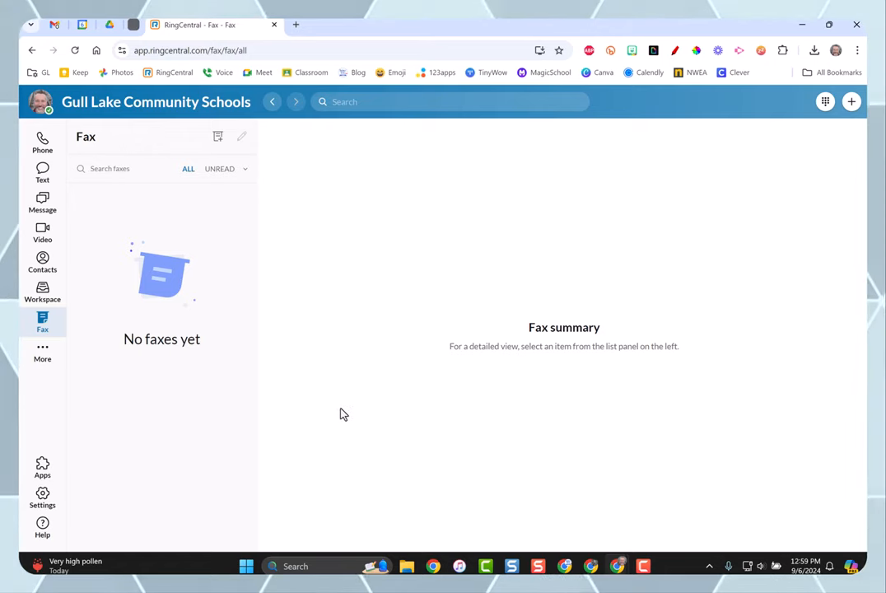
pyautogui.moveTo(344, 320)
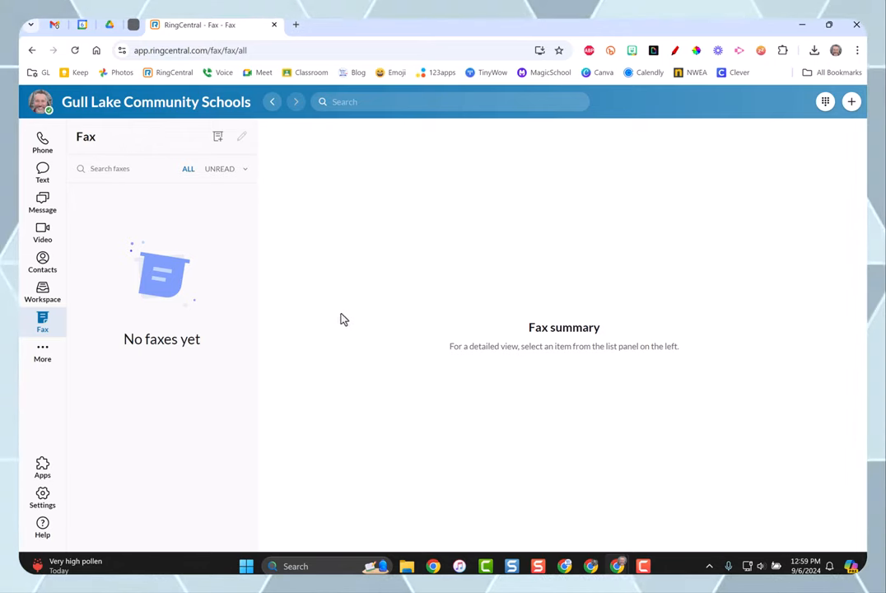
pyautogui.moveTo(292, 194)
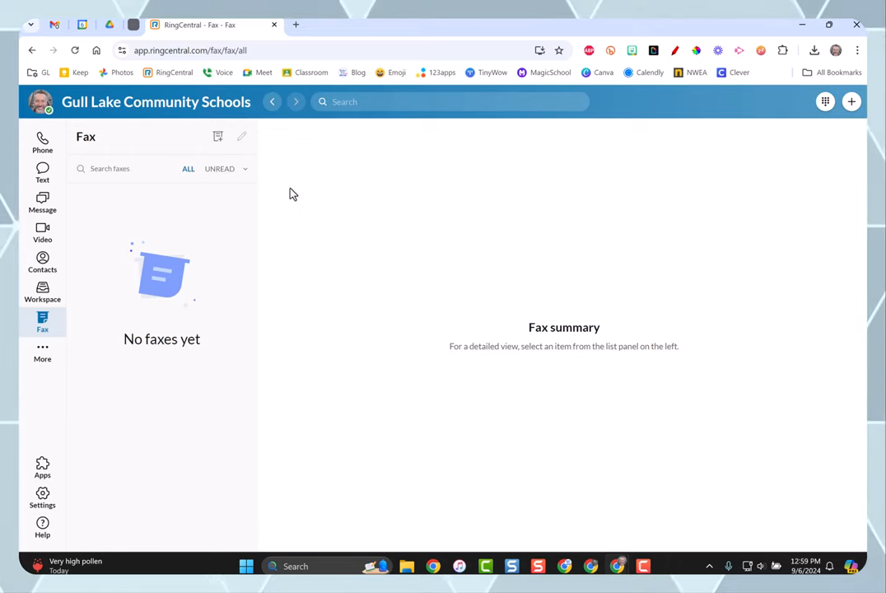
pyautogui.moveTo(218, 138)
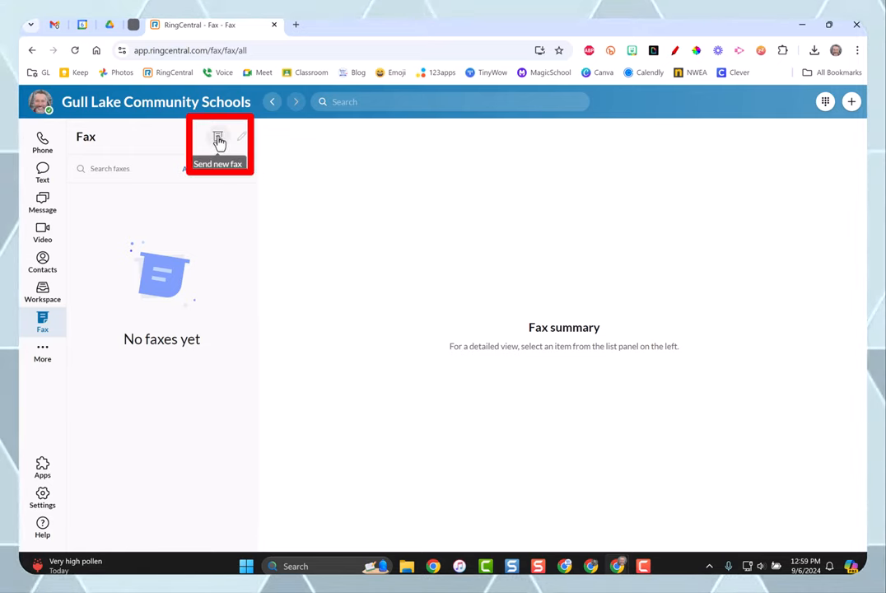
# - Start a new fax addressed to the 26…9548 number, choosing Jeremy Badiner (me) as recipient
pyautogui.click(218, 142)
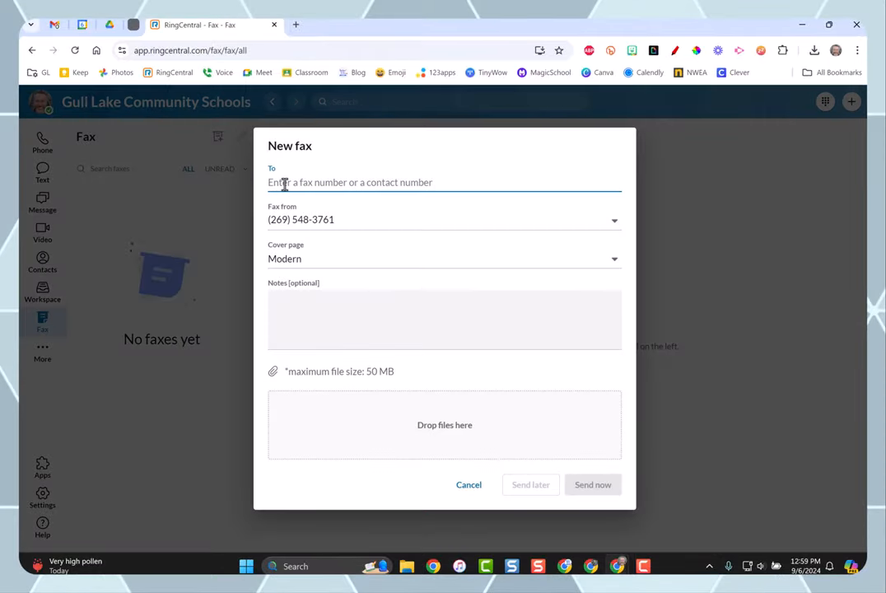
pyautogui.write('26')
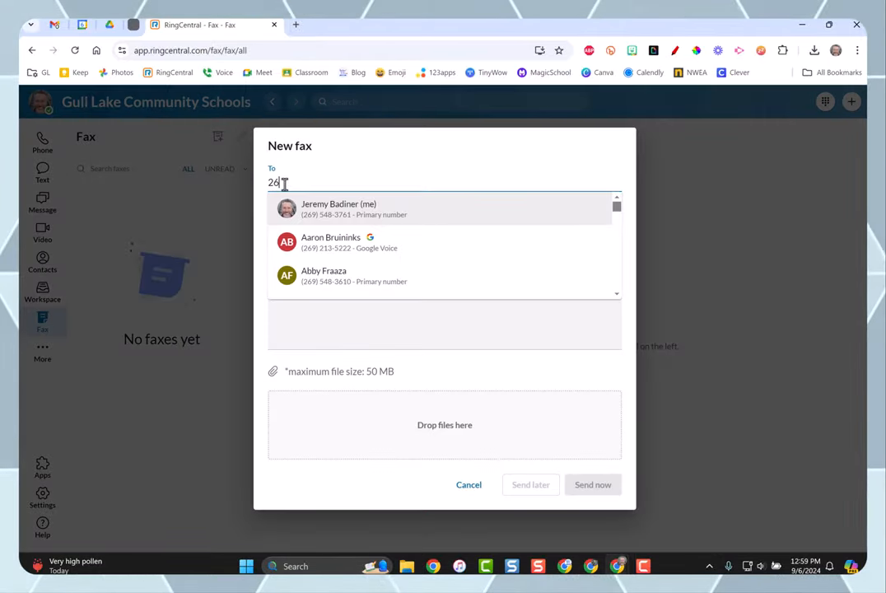
pyautogui.write('95483761')
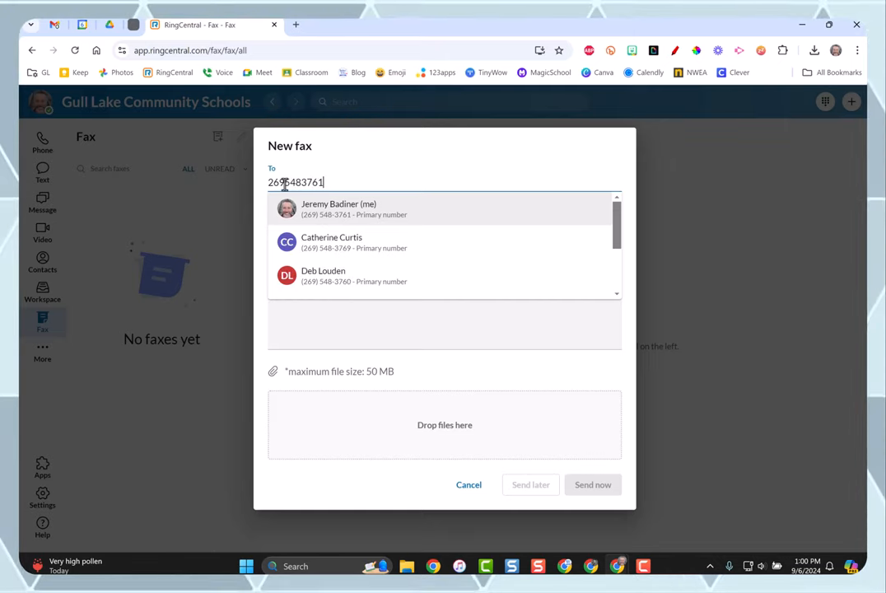
pyautogui.click(339, 208)
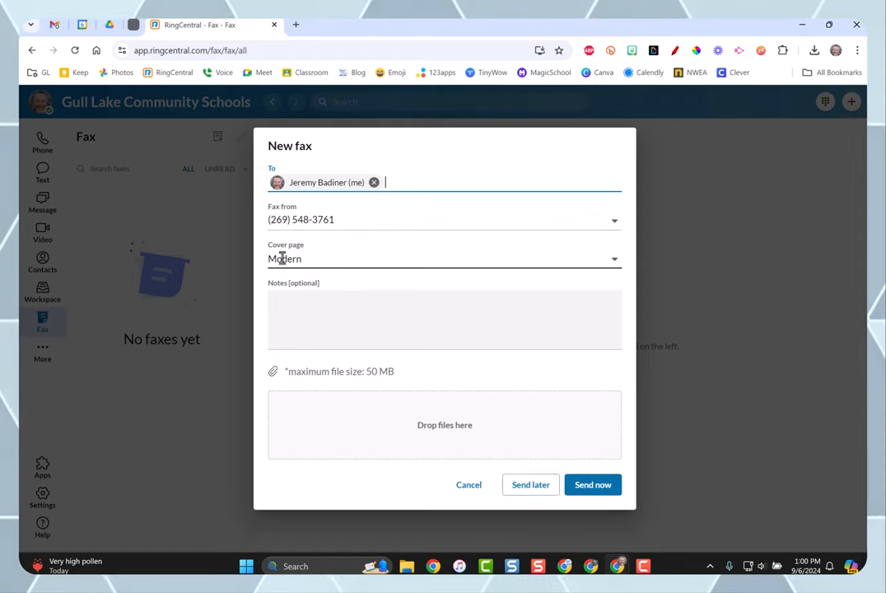
# - Choose the Modern design as the fax's cover page
pyautogui.click(444, 259)
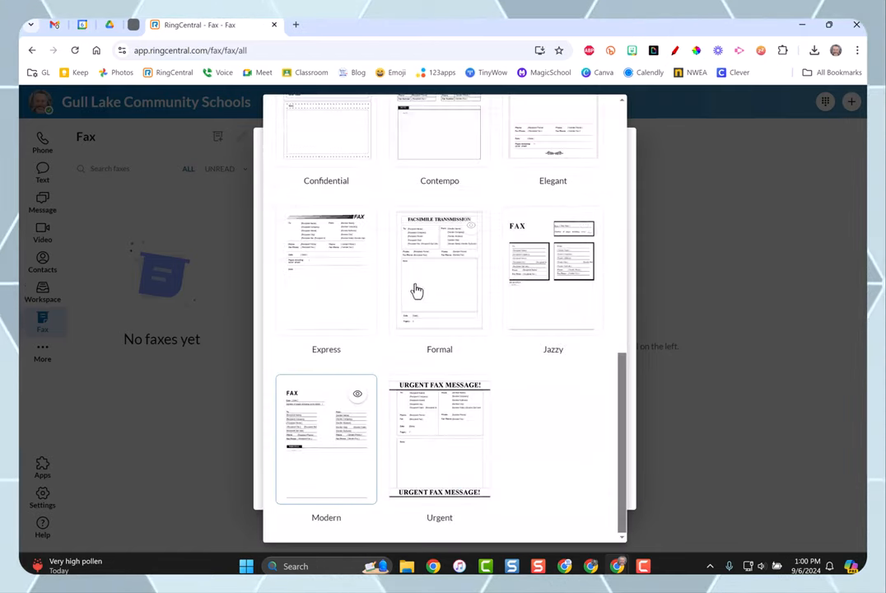
pyautogui.moveTo(520, 408)
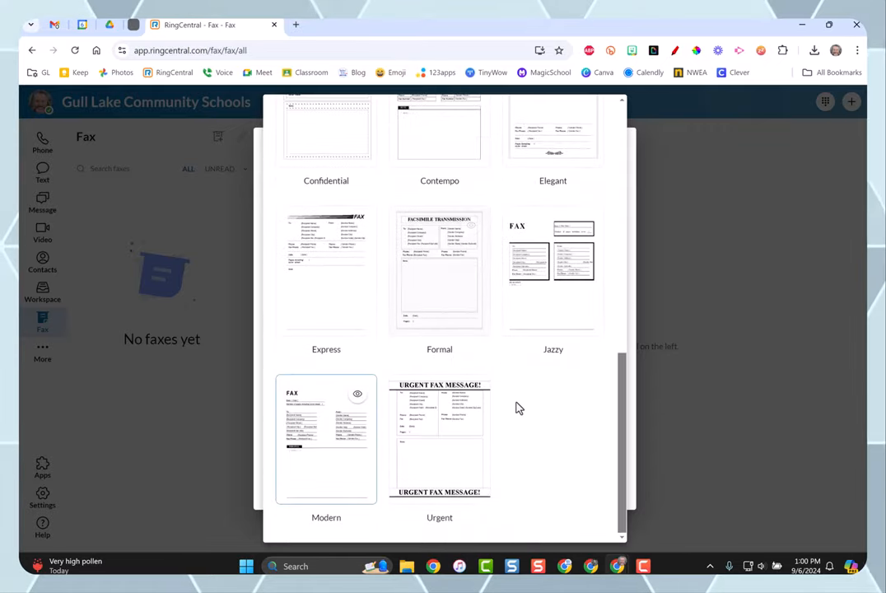
pyautogui.moveTo(339, 433)
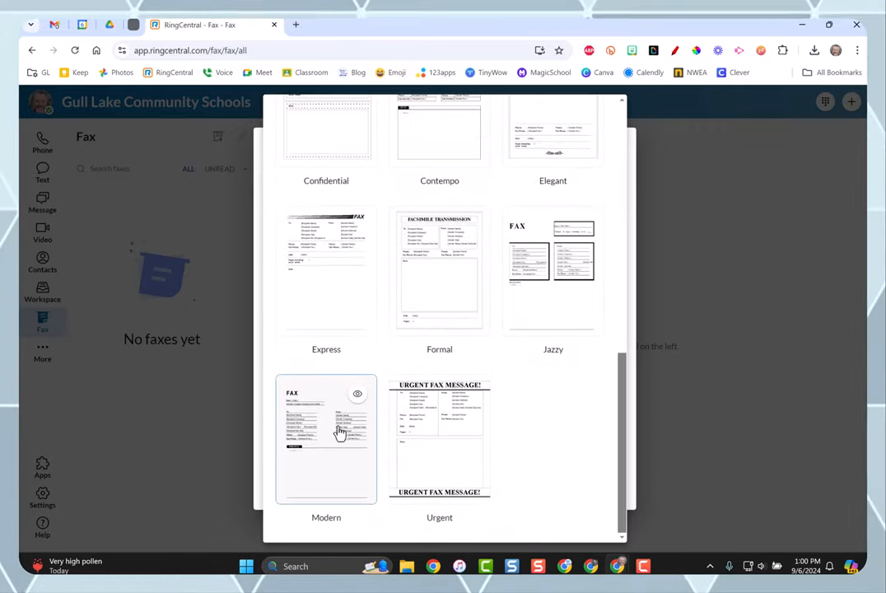
pyautogui.click(326, 438)
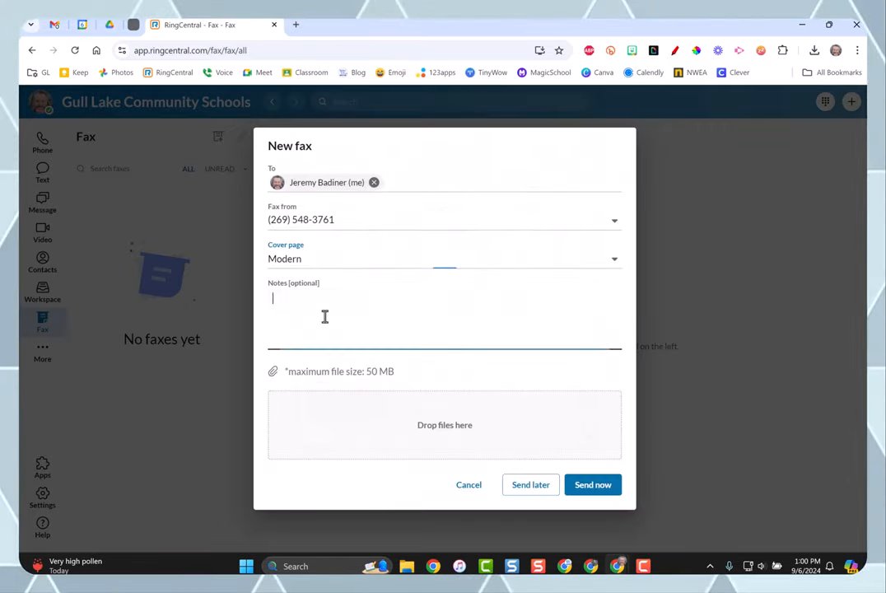
# - Fill the fax's optional notes field with 'Additional Notes'
pyautogui.write('Additio')
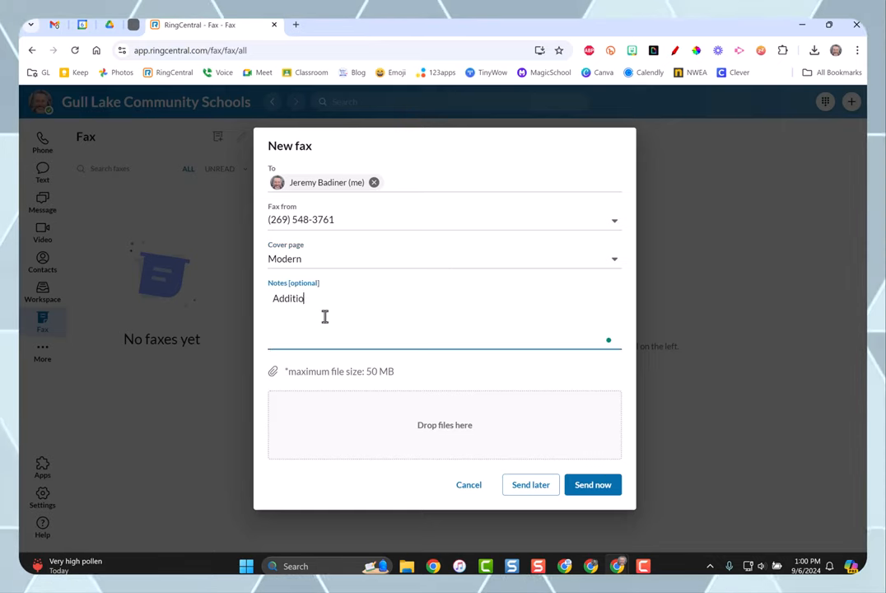
pyautogui.write('nal')
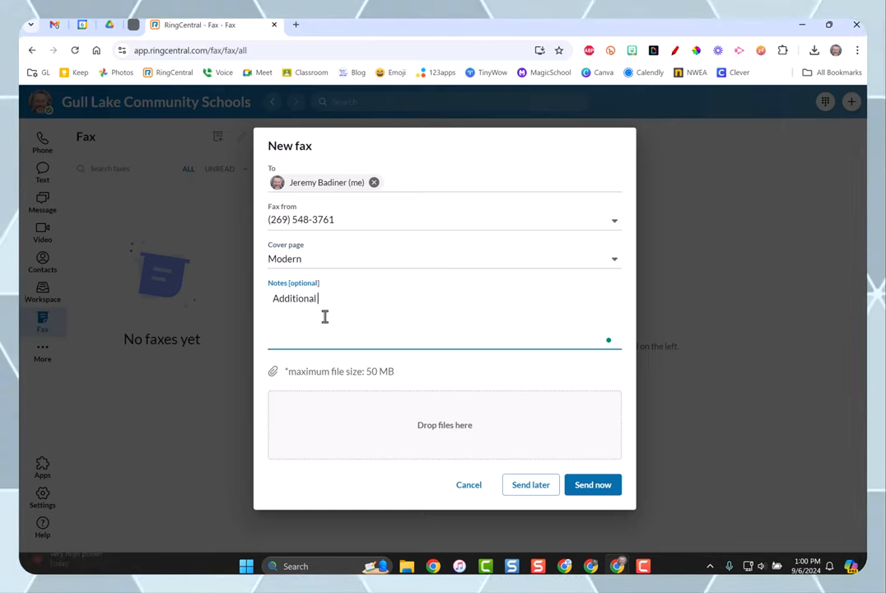
pyautogui.write('Notes')
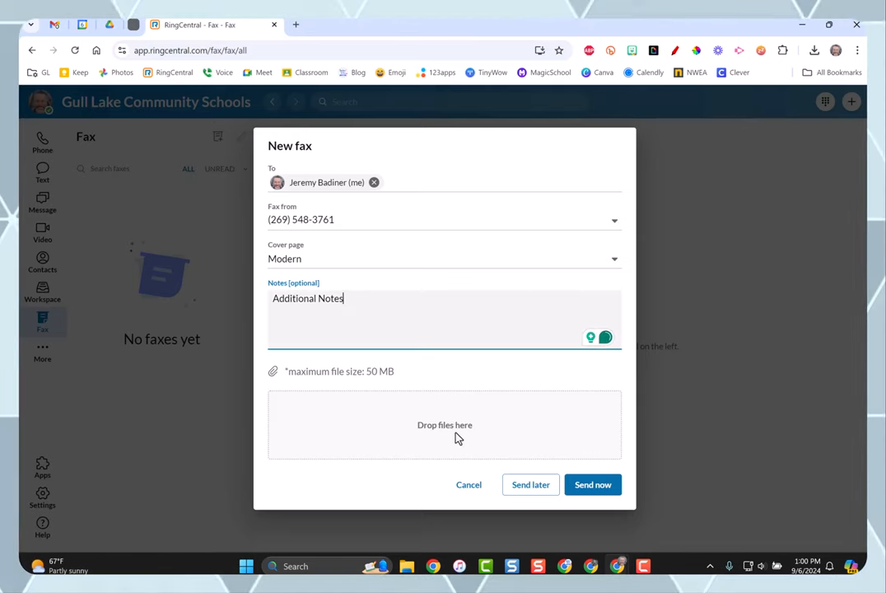
pyautogui.moveTo(477, 431)
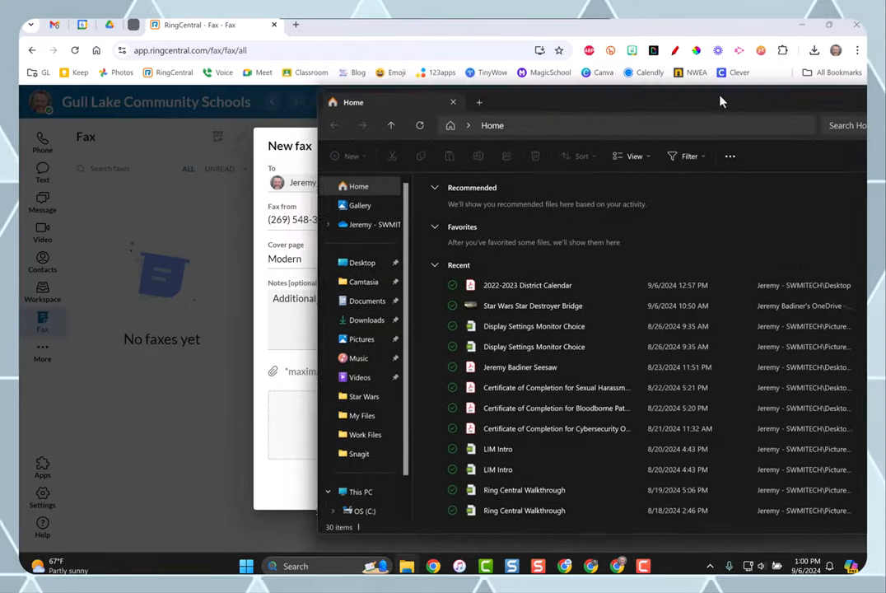
# - Attach the 2022-2023 District Calendar PDF from the Desktop by dragging it into the fax's drop area
pyautogui.click(453, 102)
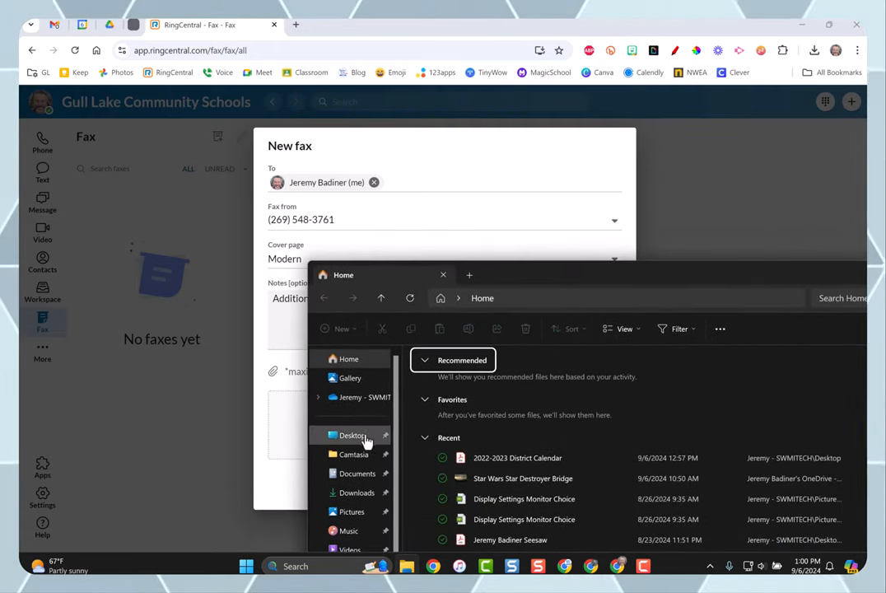
pyautogui.click(350, 435)
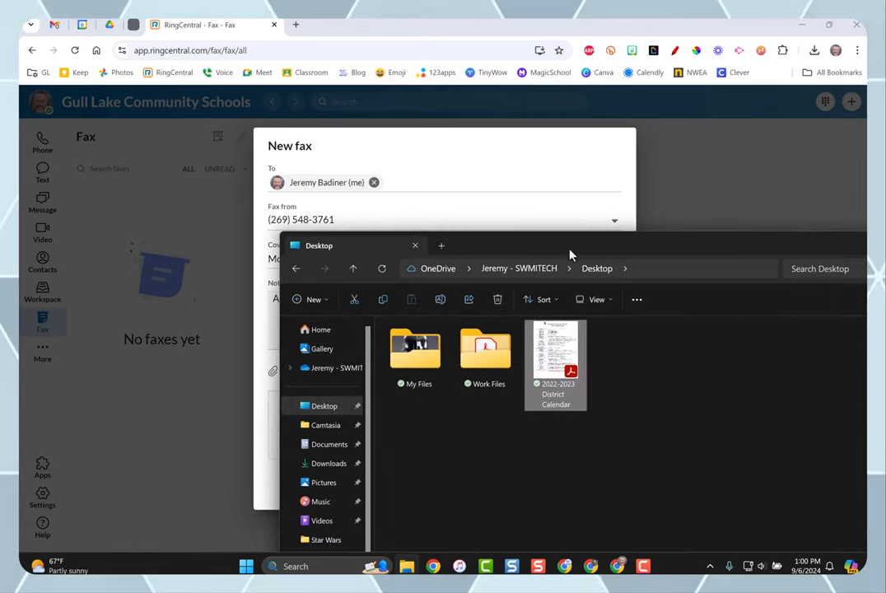
pyautogui.moveTo(568, 245); pyautogui.dragTo(721, 184)
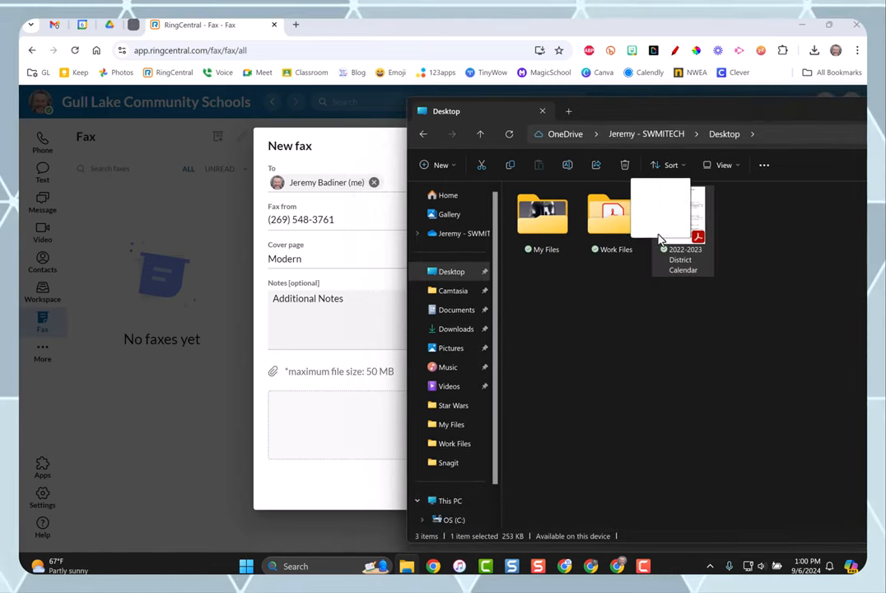
pyautogui.moveTo(682, 217); pyautogui.dragTo(351, 425)
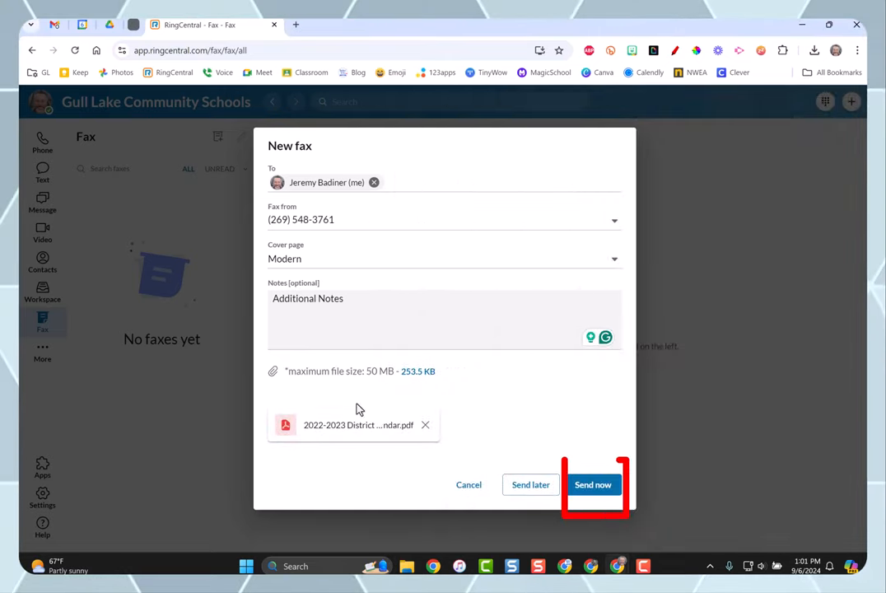
pyautogui.moveTo(594, 487)
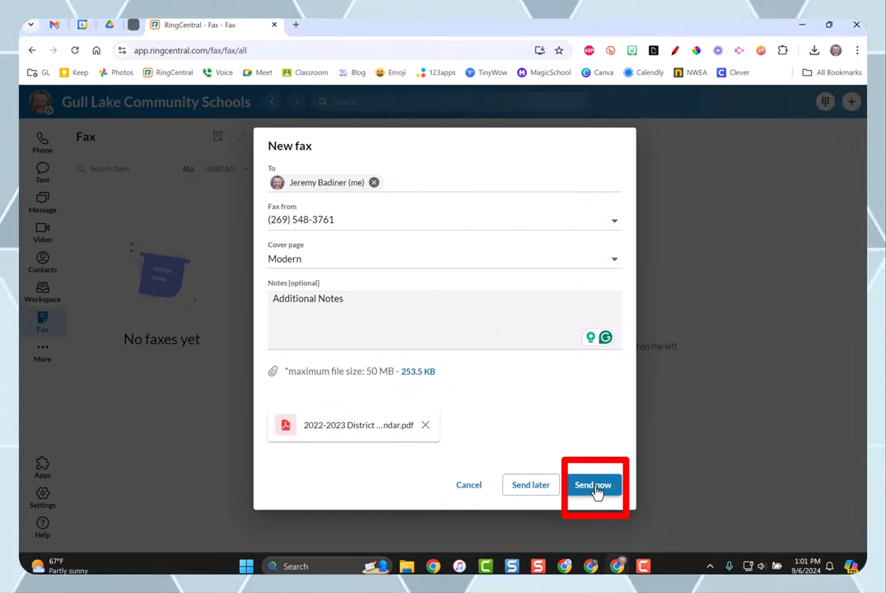
# - Send the fax now and view its details showing Submitted with 2 pages
pyautogui.click(594, 484)
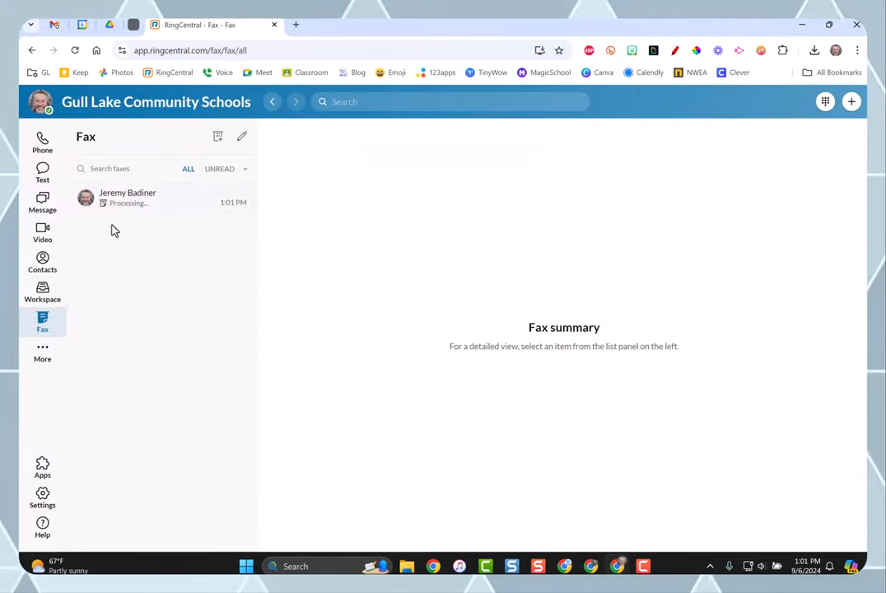
pyautogui.click(129, 197)
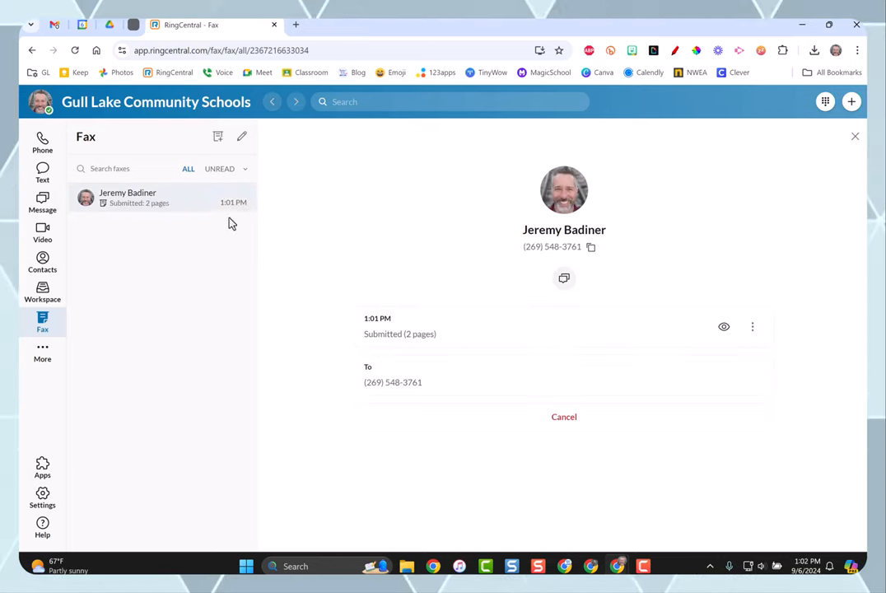
pyautogui.moveTo(139, 204)
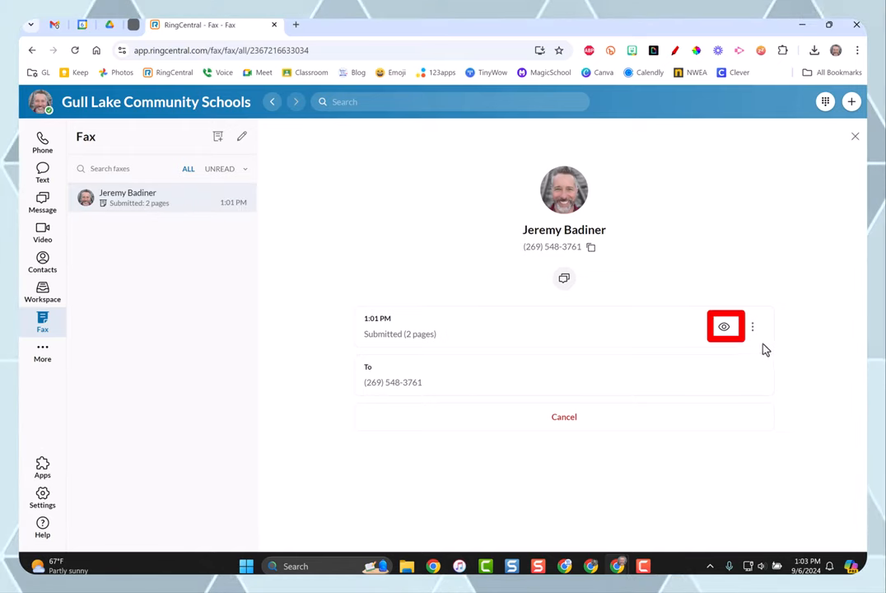
pyautogui.moveTo(724, 326)
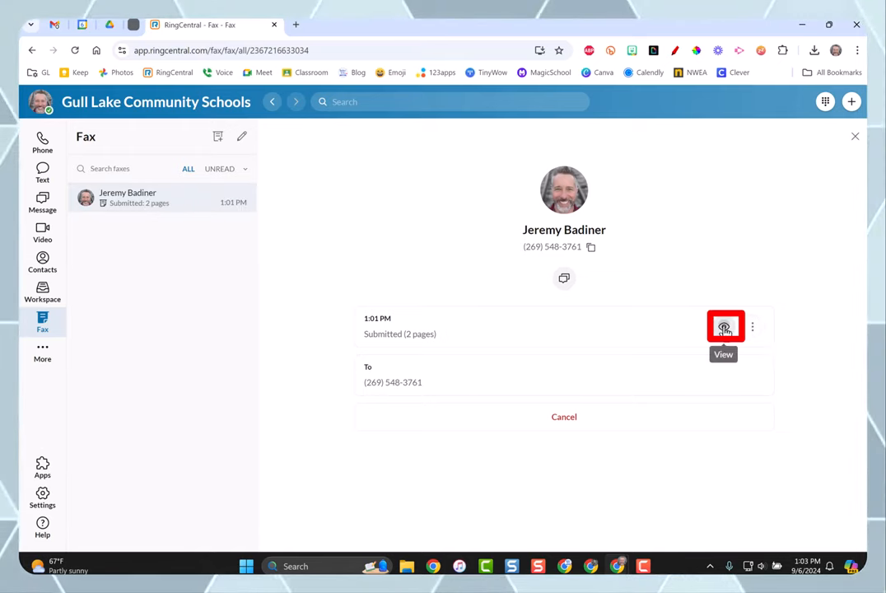
# - View the sent fax's 2-page PDF with the Modern cover page in a new browser tab
pyautogui.click(726, 325)
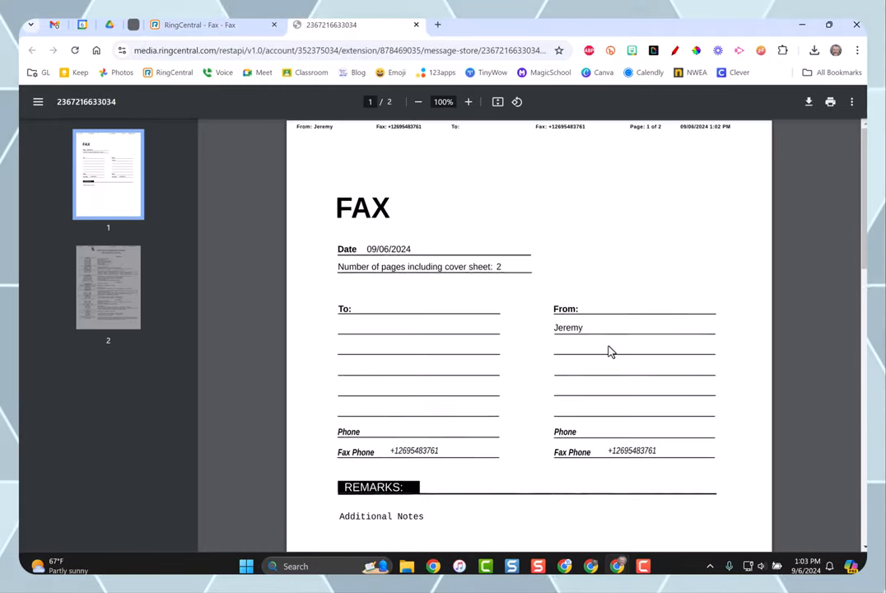
pyautogui.scroll(-3)
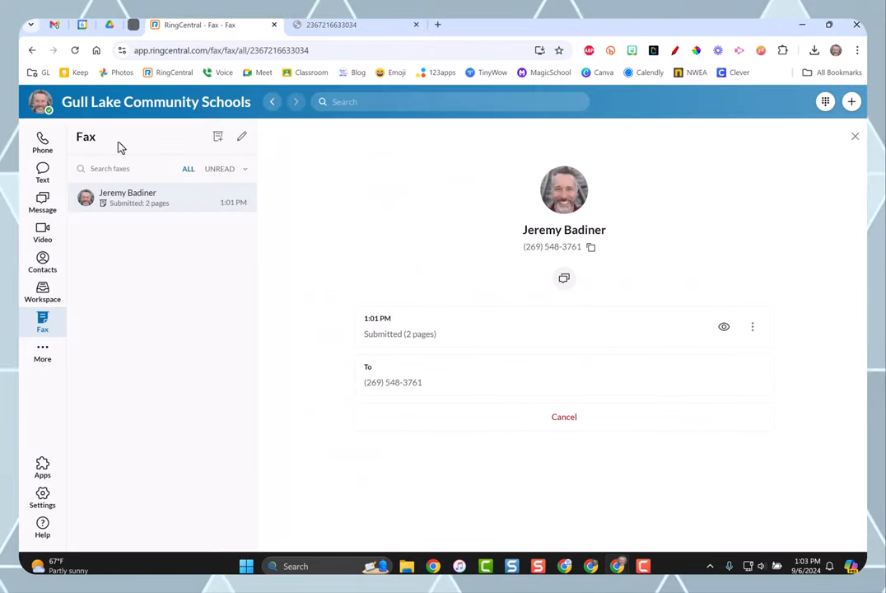
pyautogui.moveTo(217, 137)
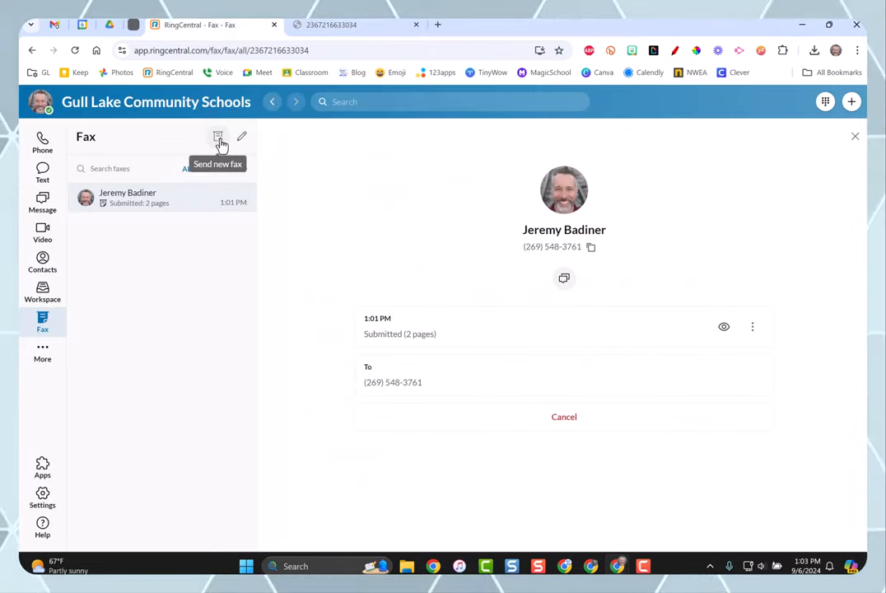
pyautogui.click(217, 135)
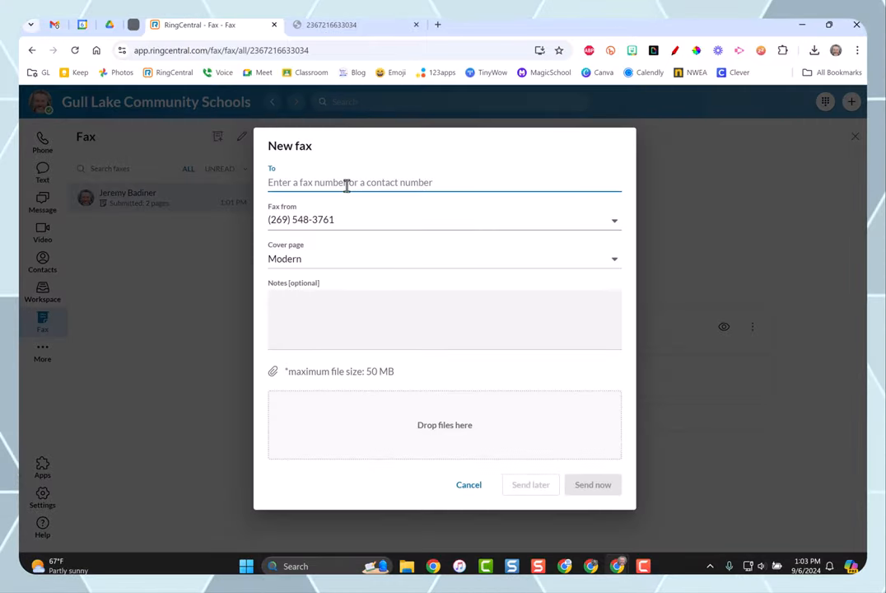
pyautogui.moveTo(313, 293)
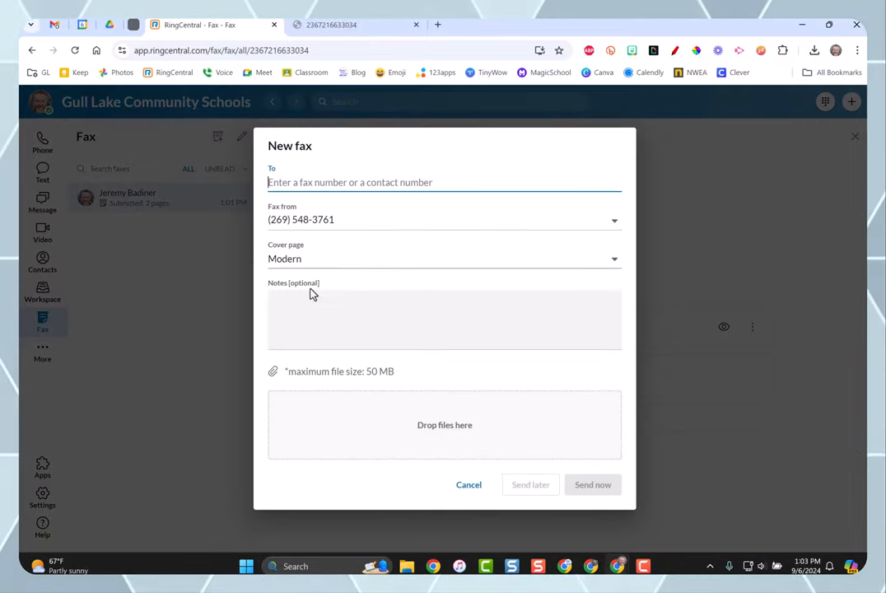
pyautogui.moveTo(461, 441)
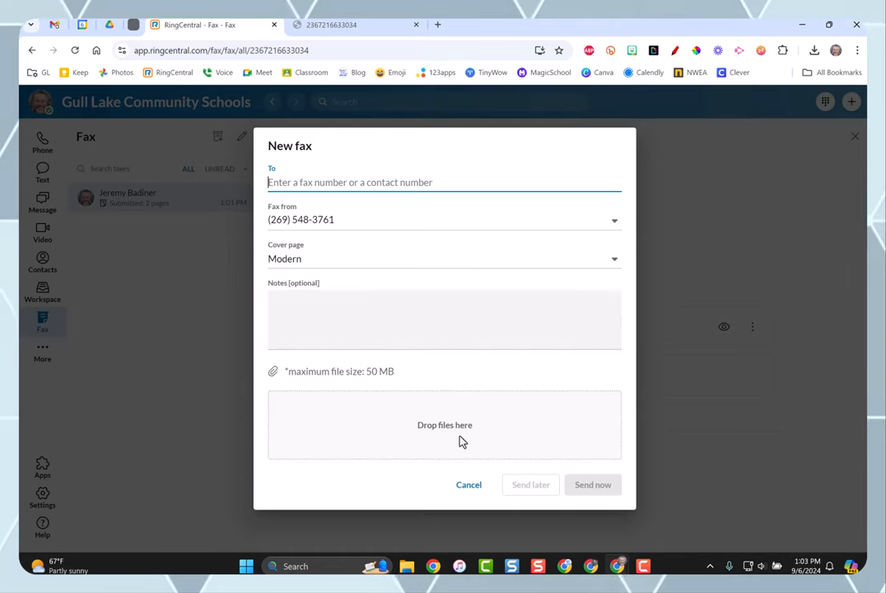
pyautogui.moveTo(440, 425)
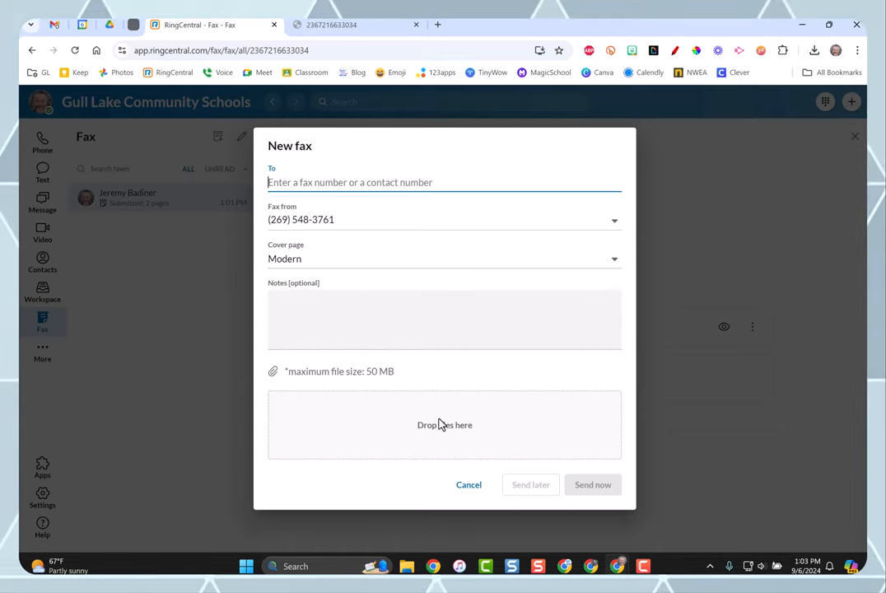
pyautogui.moveTo(192, 125)
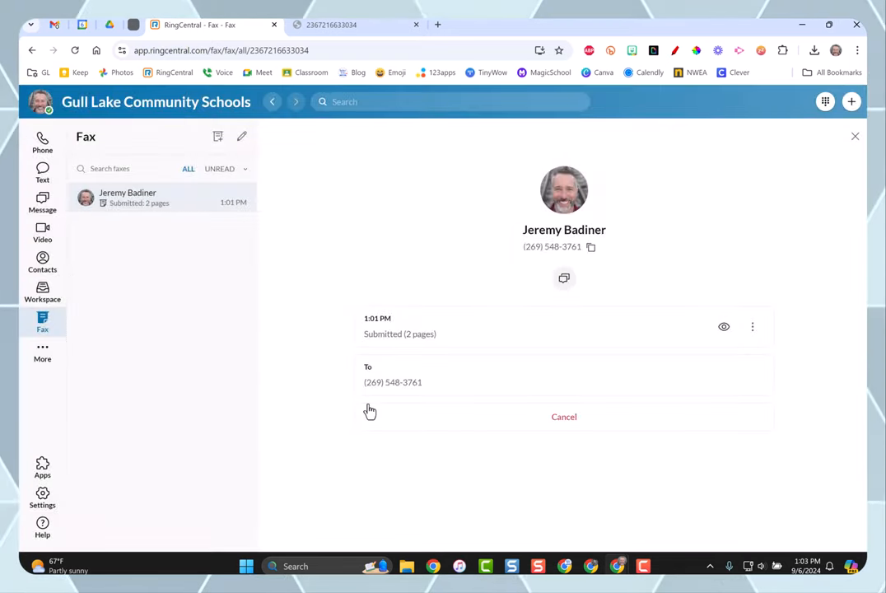
pyautogui.moveTo(235, 231)
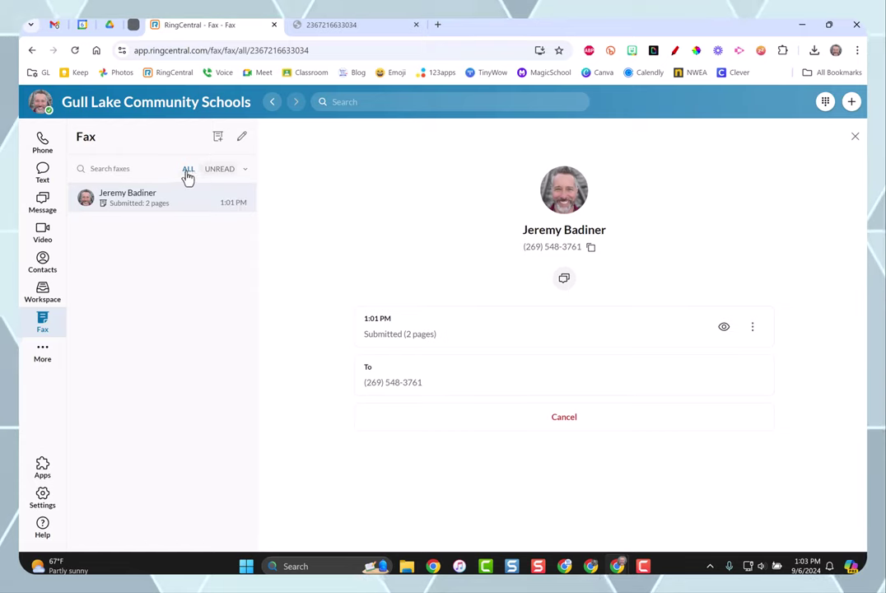
# - Filter the fax list to Unread then All, and view the sent fax PDF again in a new tab
pyautogui.click(219, 168)
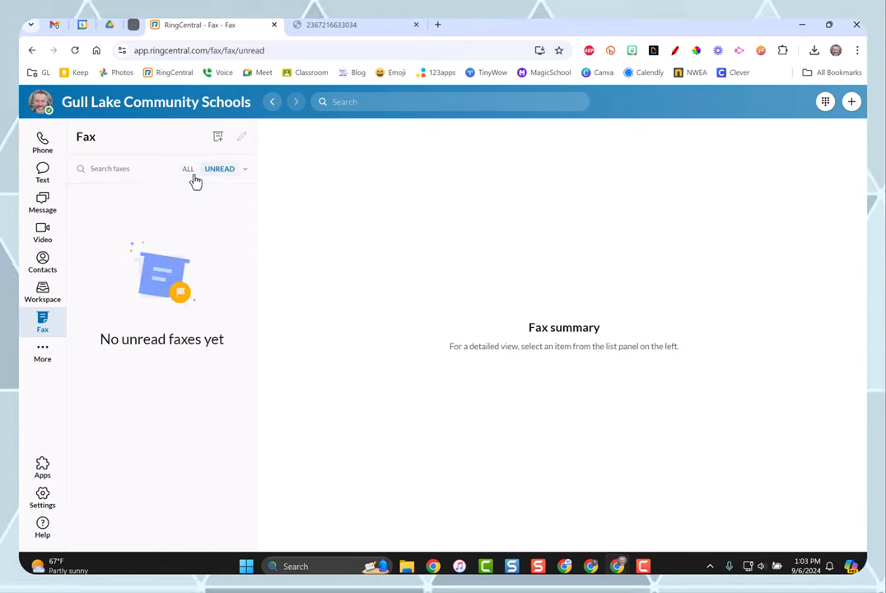
pyautogui.click(187, 168)
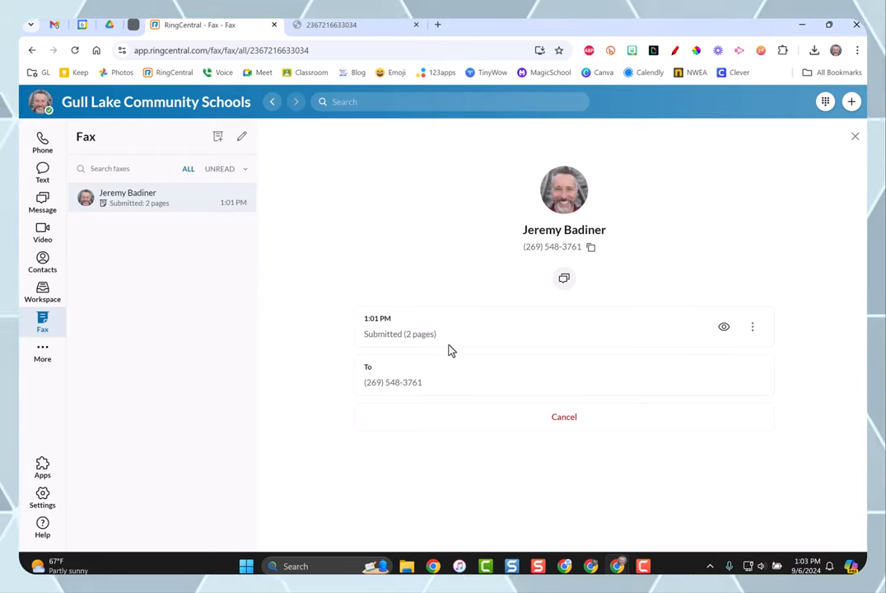
pyautogui.moveTo(725, 326)
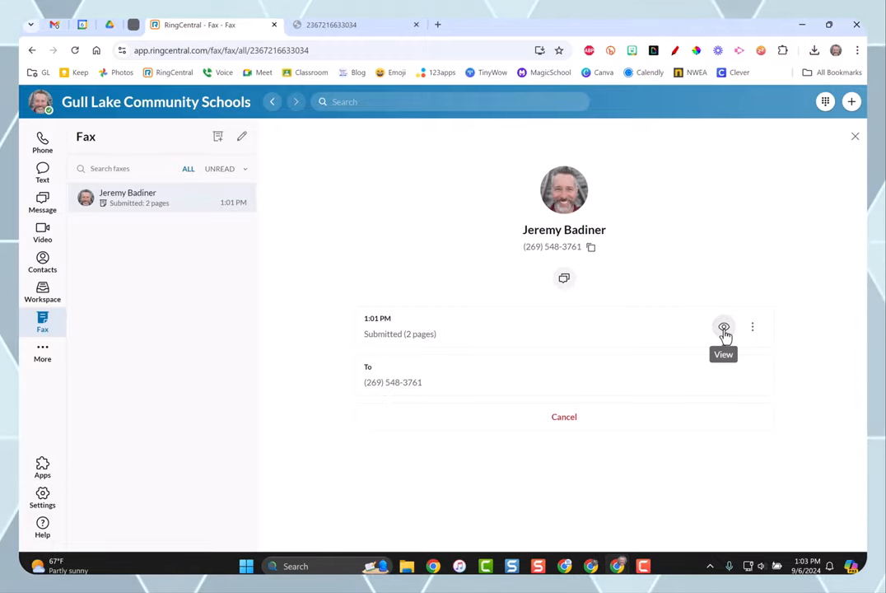
pyautogui.click(723, 326)
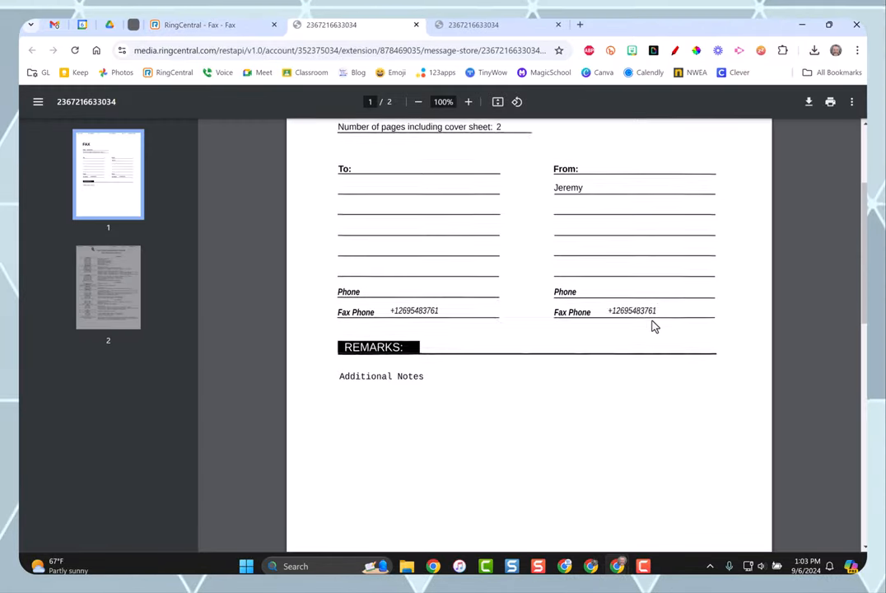